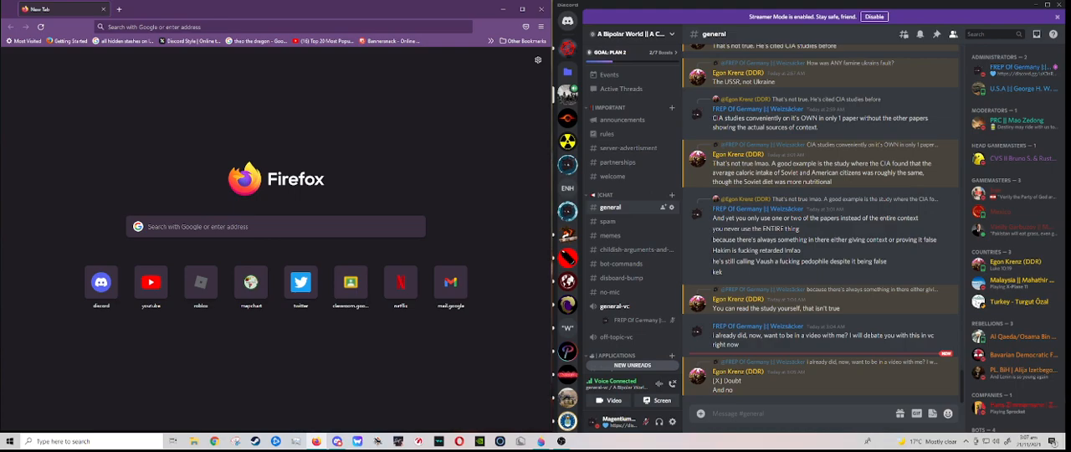
# Step: Open YouTube from the new tab page's shortcut
pyautogui.click(151, 281)
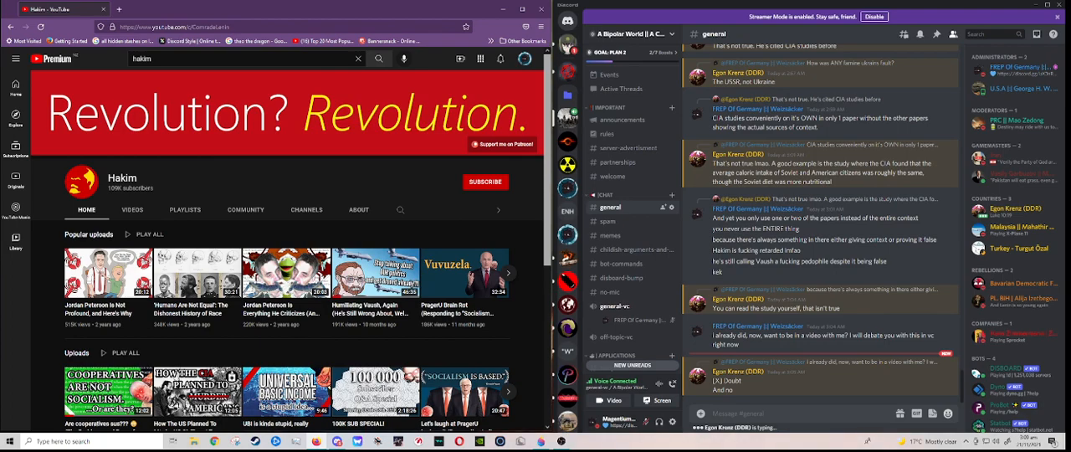
pyautogui.click(358, 209)
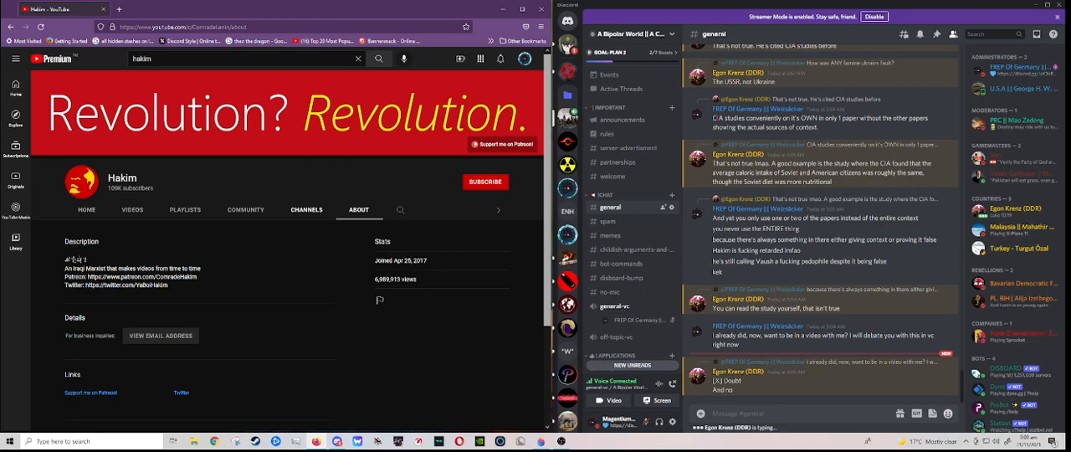
pyautogui.click(87, 210)
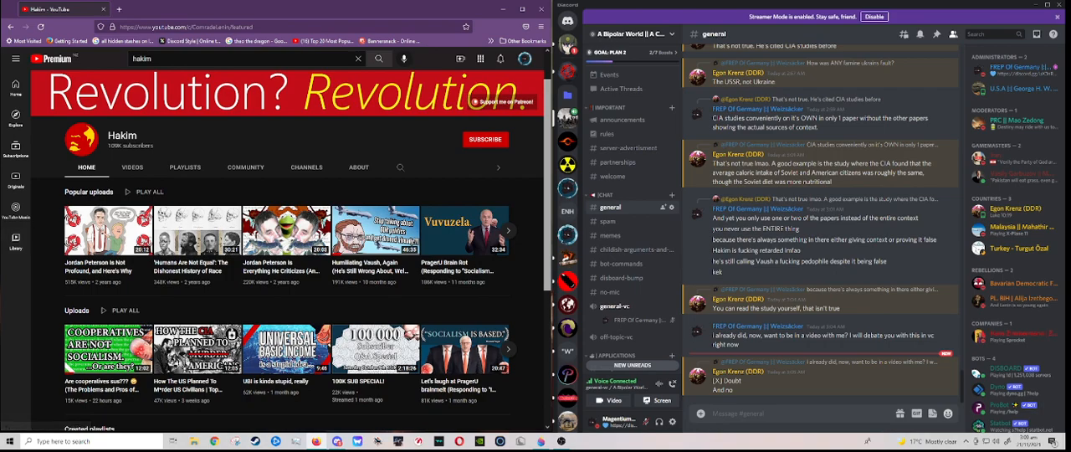
pyautogui.scroll(-3)
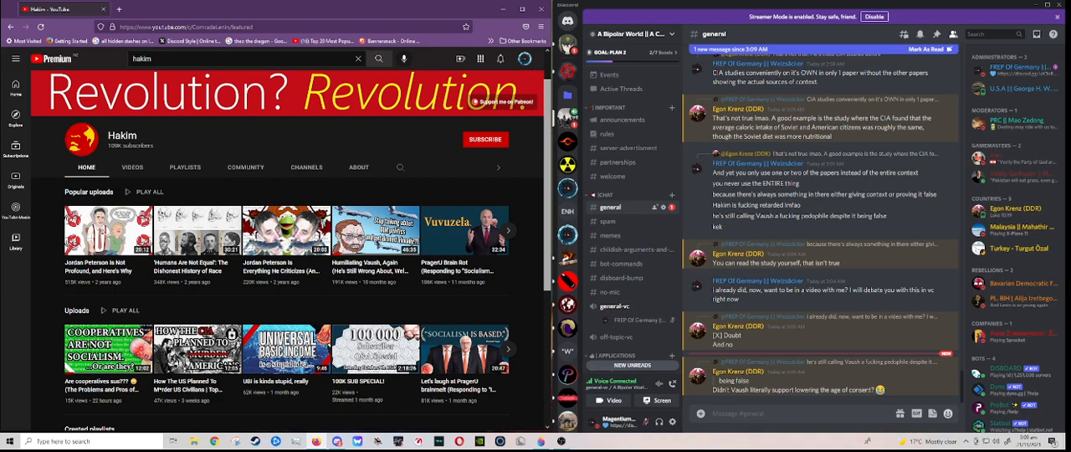
pyautogui.moveTo(197, 349)
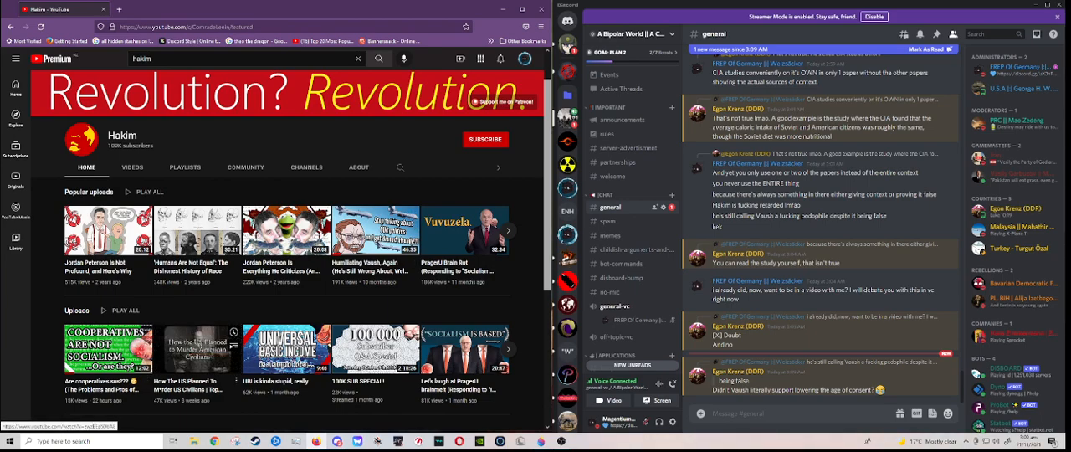
pyautogui.scroll(-3)
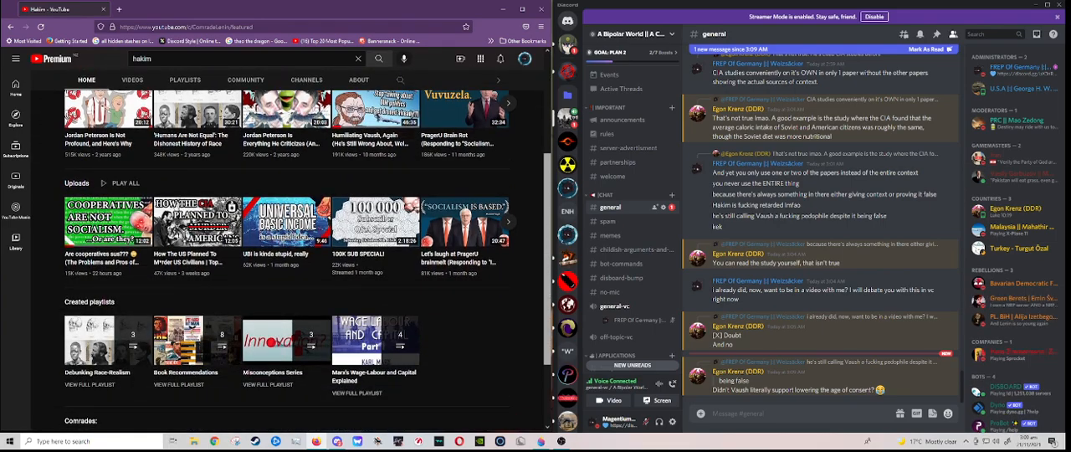
pyautogui.scroll(-3)
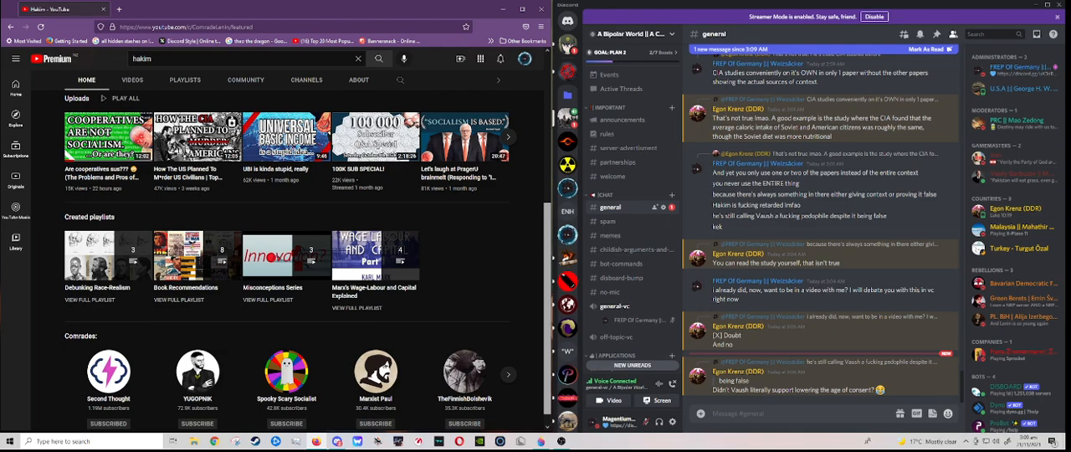
pyautogui.scroll(-3)
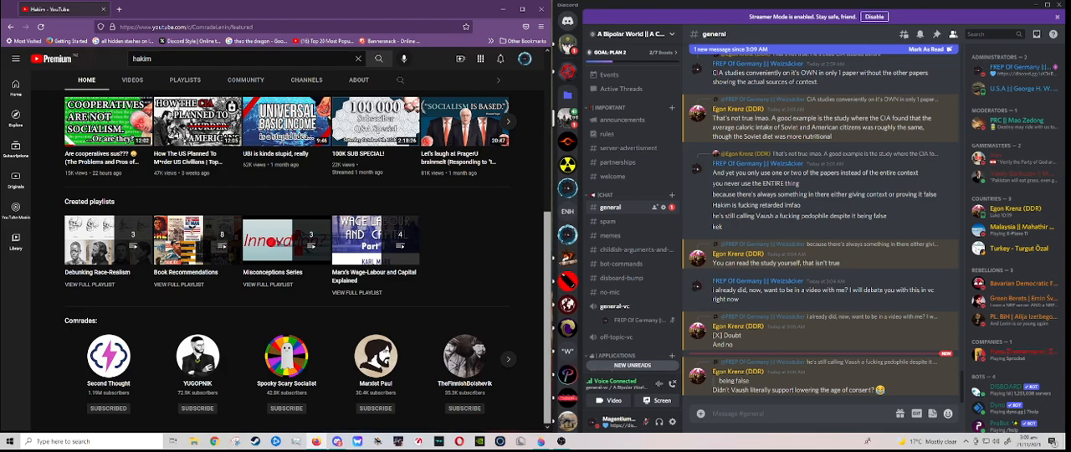
pyautogui.click(507, 358)
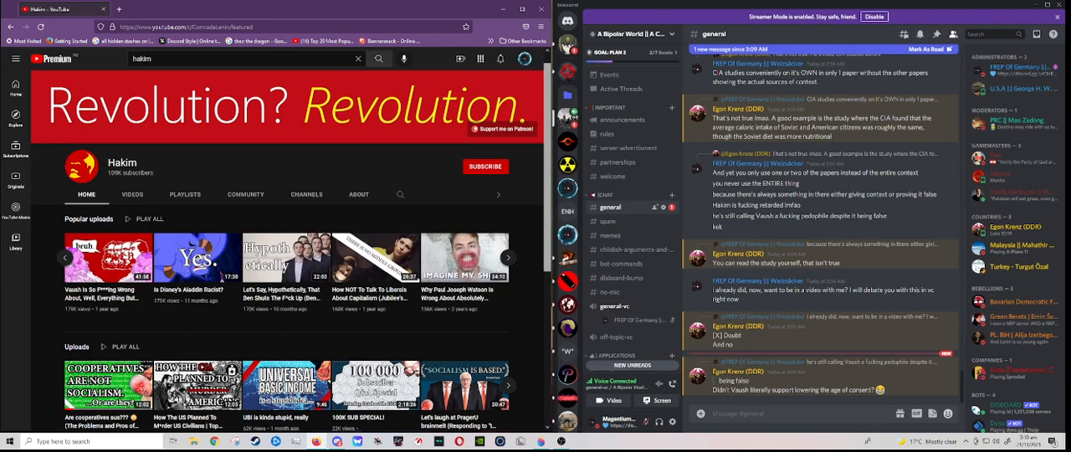
# Step: Open 'The Undemocratic Dissolution of the USSR' from the Discord link in a new tab
pyautogui.click(507, 257)
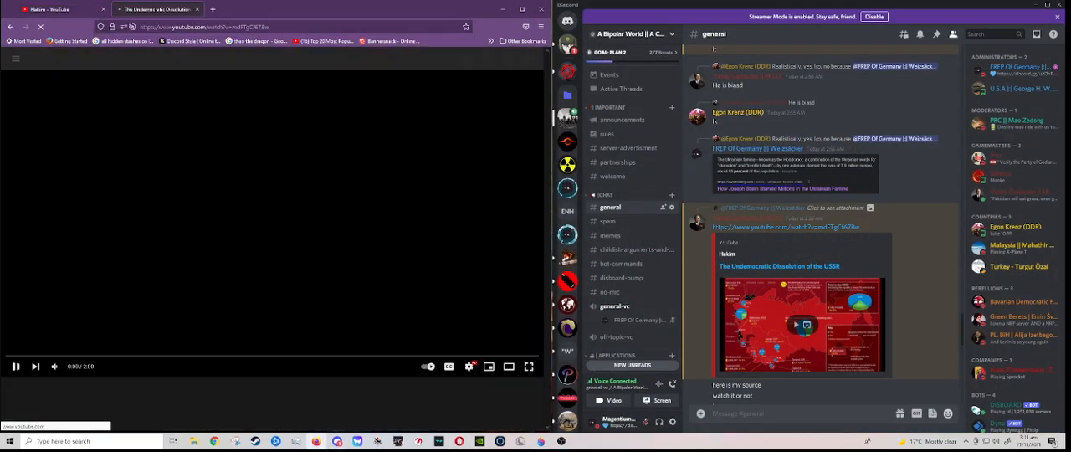
# Step: Start playback of 'The Undemocratic Dissolution of the USSR' in the YouTube player
pyautogui.click(272, 225)
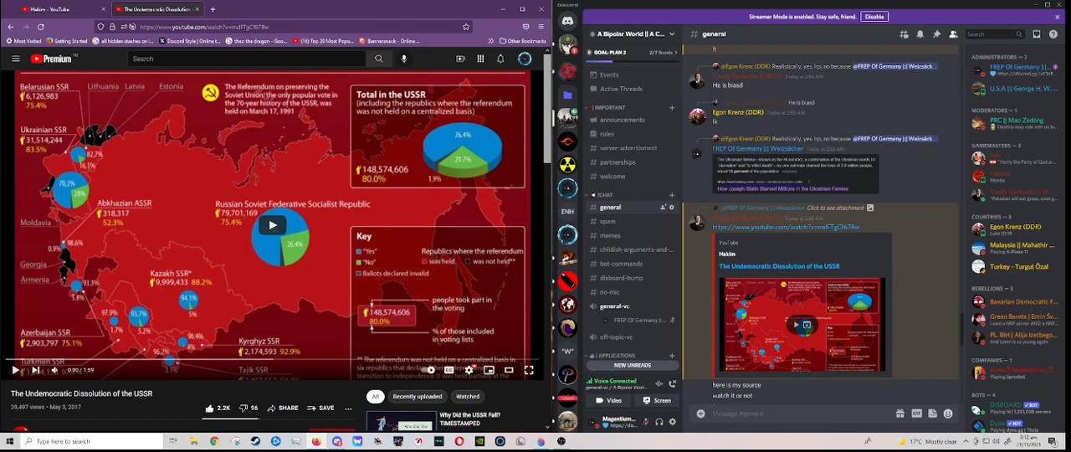
pyautogui.click(272, 224)
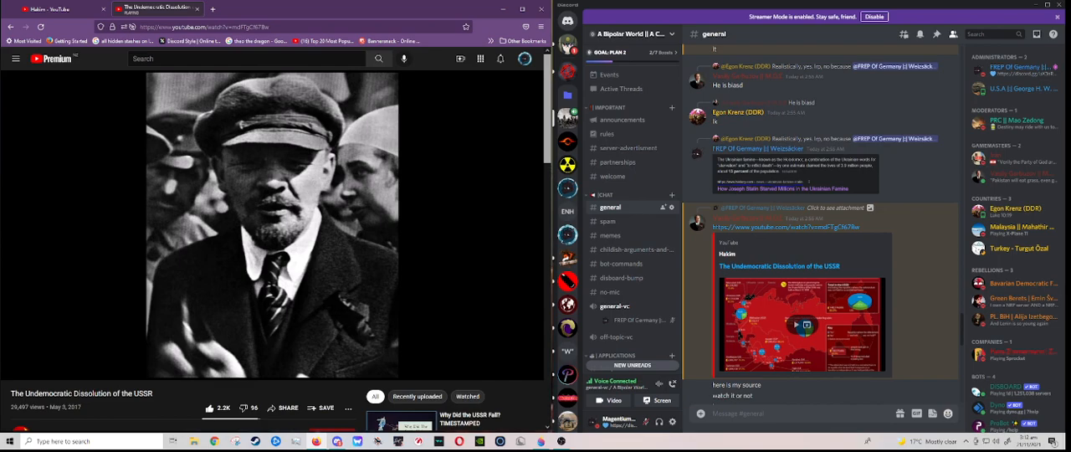
# Step: Toggle the player to advance the video to about 0:22
pyautogui.click(272, 221)
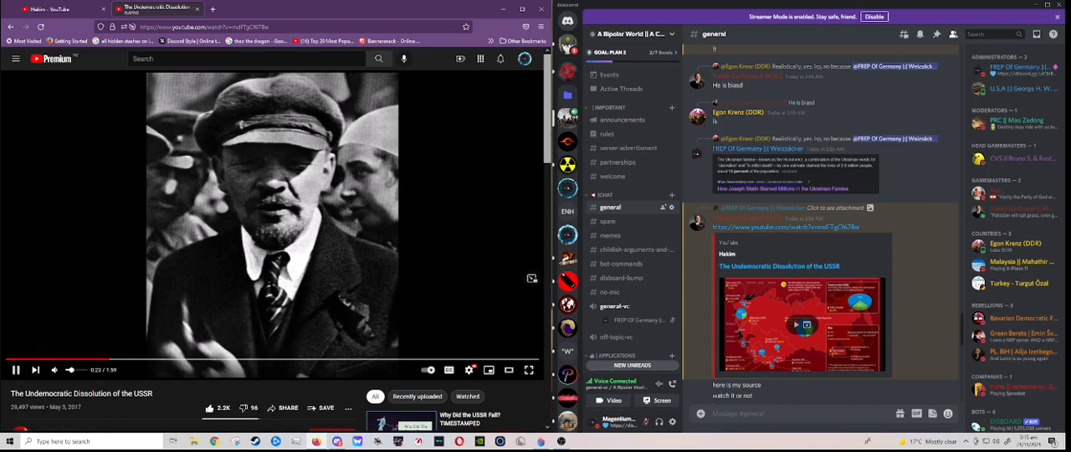
# Step: Keep the video playing until the 'Referendum on the preservation of the USSR' map
pyautogui.click(272, 225)
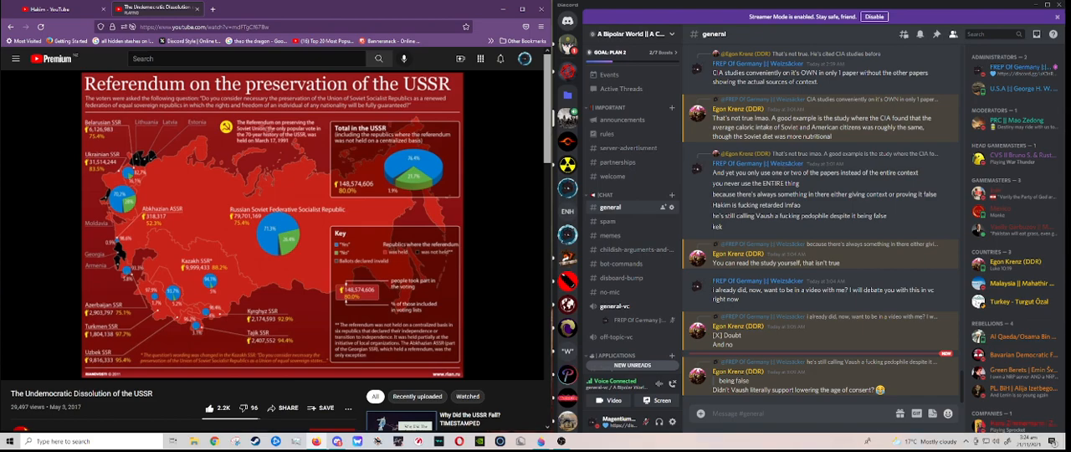
# Step: Resume the video and hold at 1:24 on the Russians-regret-the-USSR headline
pyautogui.click(268, 226)
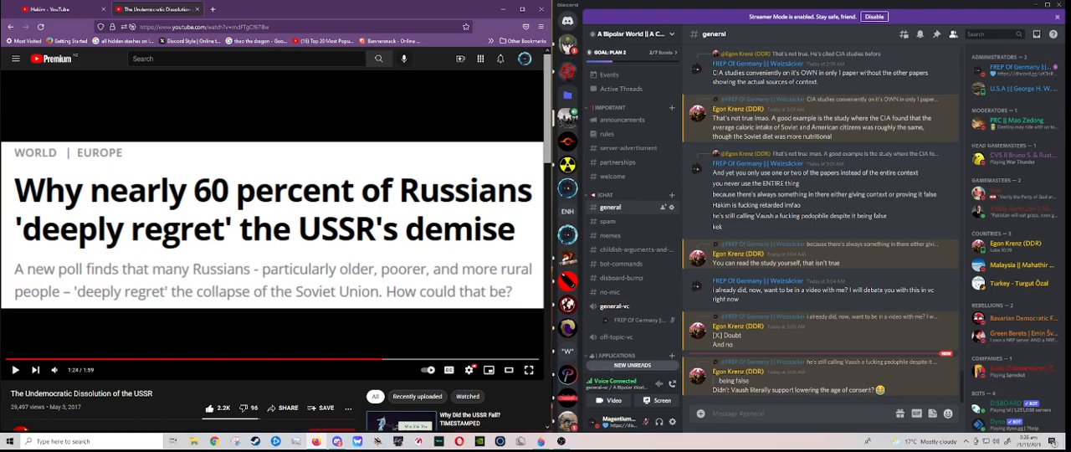
# Step: Play past the East German headline, stopping at 1:29 on the Tajikistan nostalgia headline
pyautogui.click(15, 368)
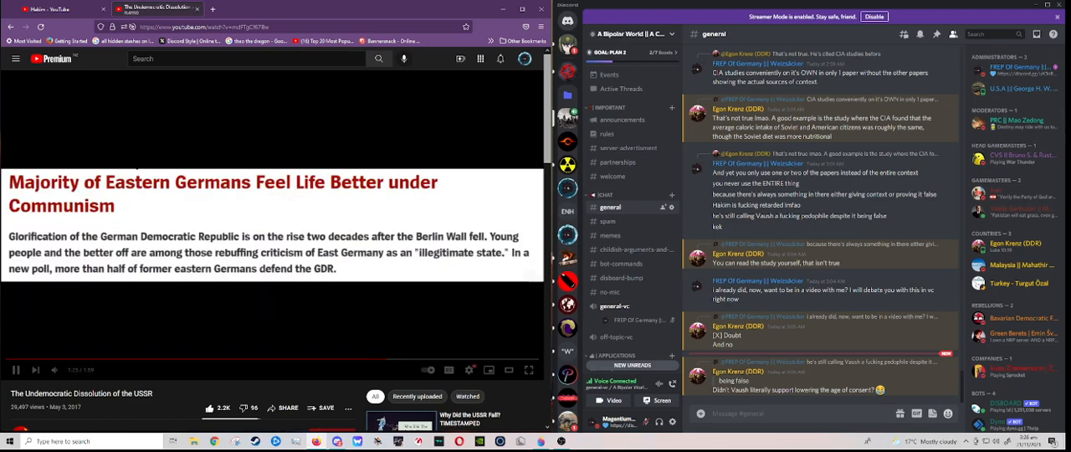
pyautogui.click(15, 369)
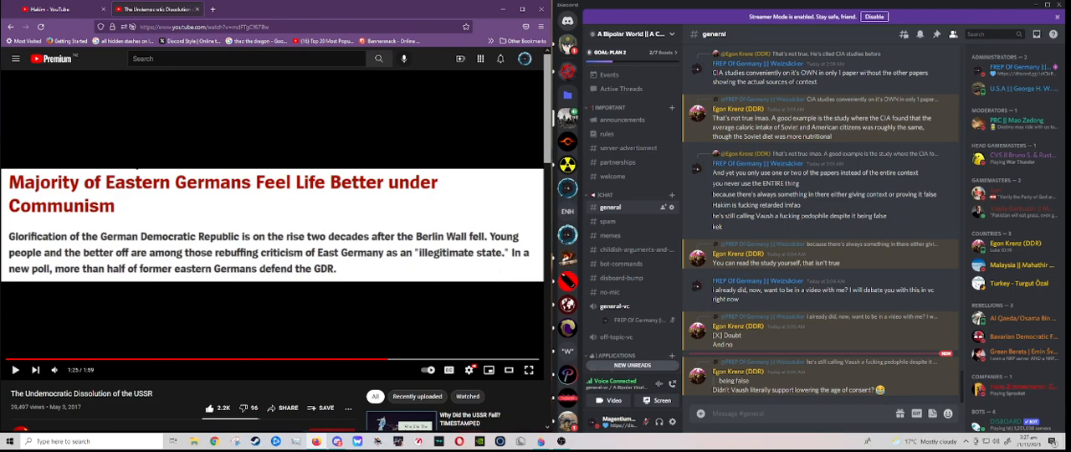
pyautogui.click(15, 370)
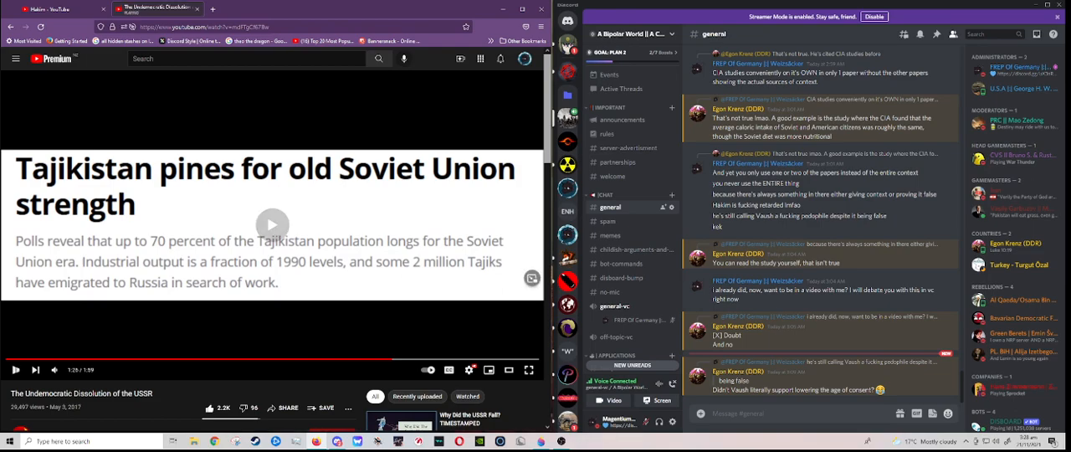
# Step: Resume past the Tajikistan, Romanian, Hungarian and Polish headlines to the referendum map
pyautogui.click(272, 224)
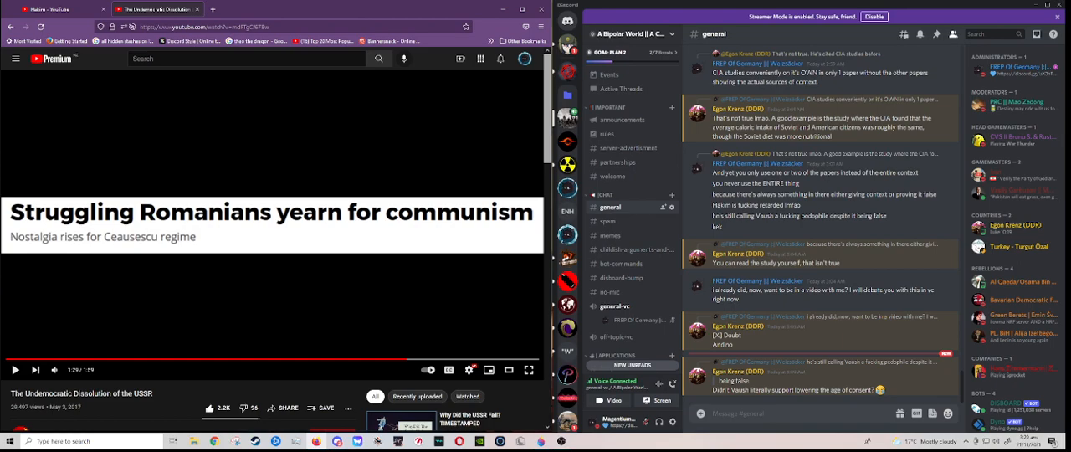
pyautogui.click(15, 369)
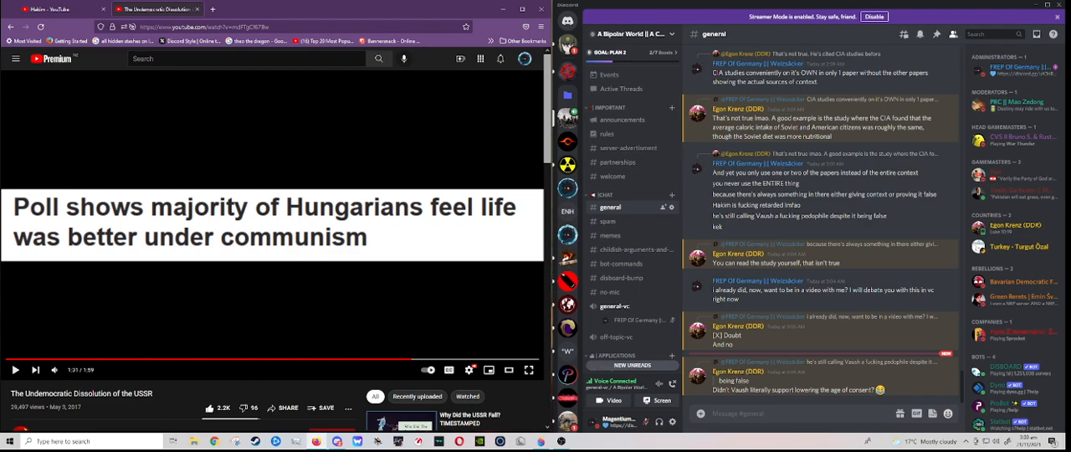
pyautogui.click(15, 370)
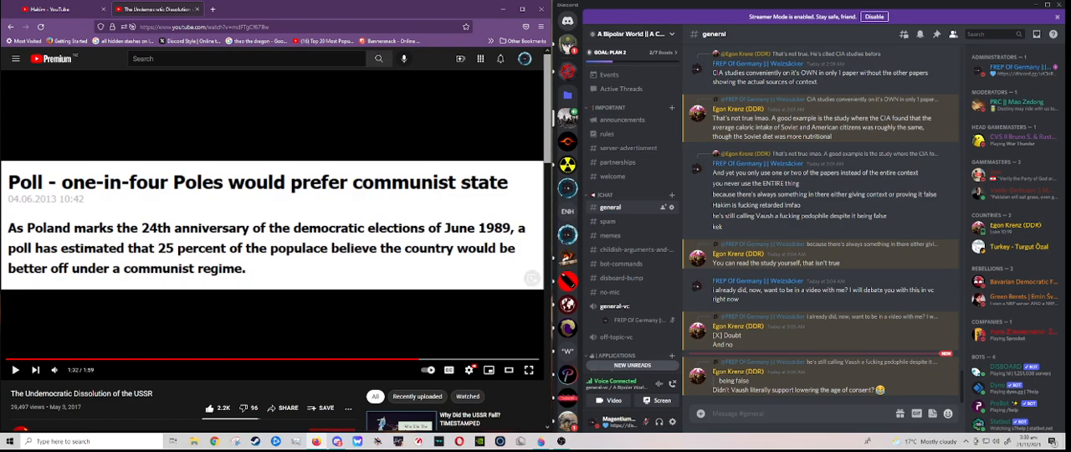
pyautogui.click(15, 369)
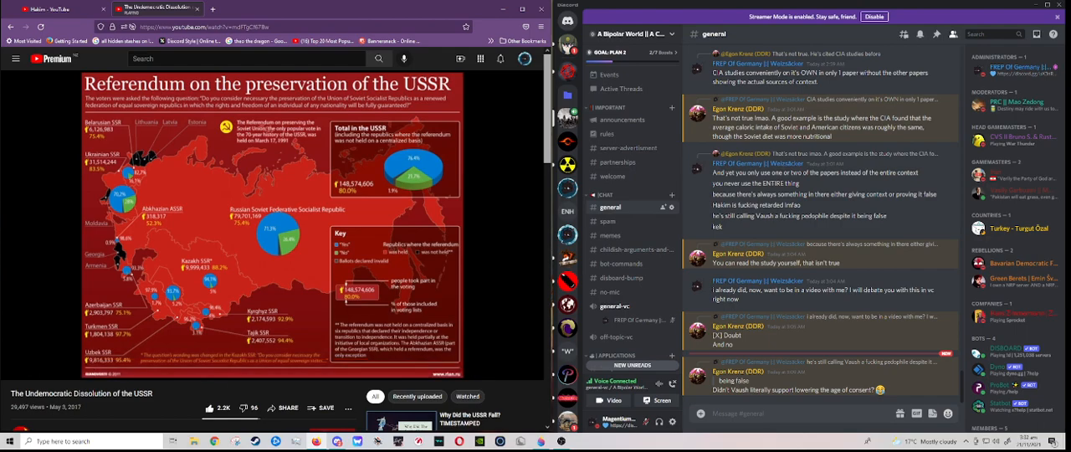
# Step: Let the video finish at 1:59 so the suggested-videos end screen appears
pyautogui.click(268, 226)
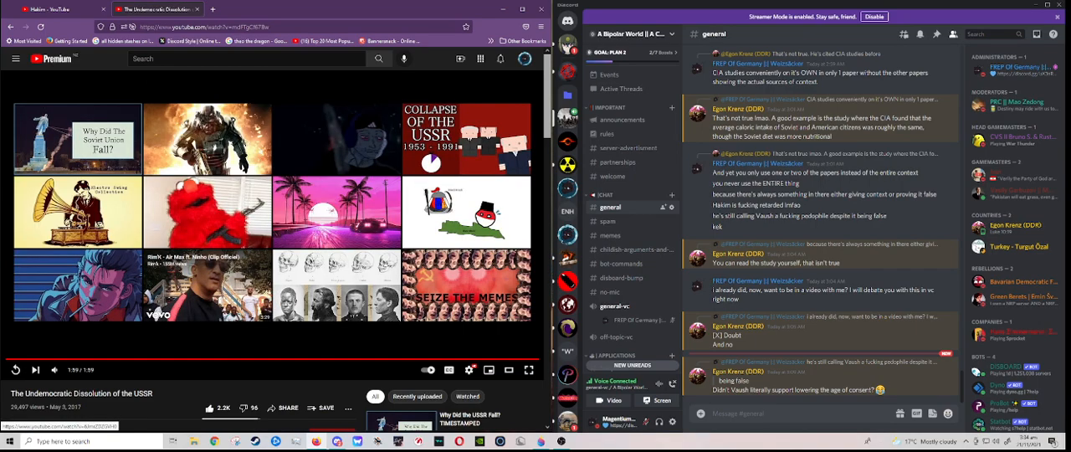
pyautogui.scroll(-3)
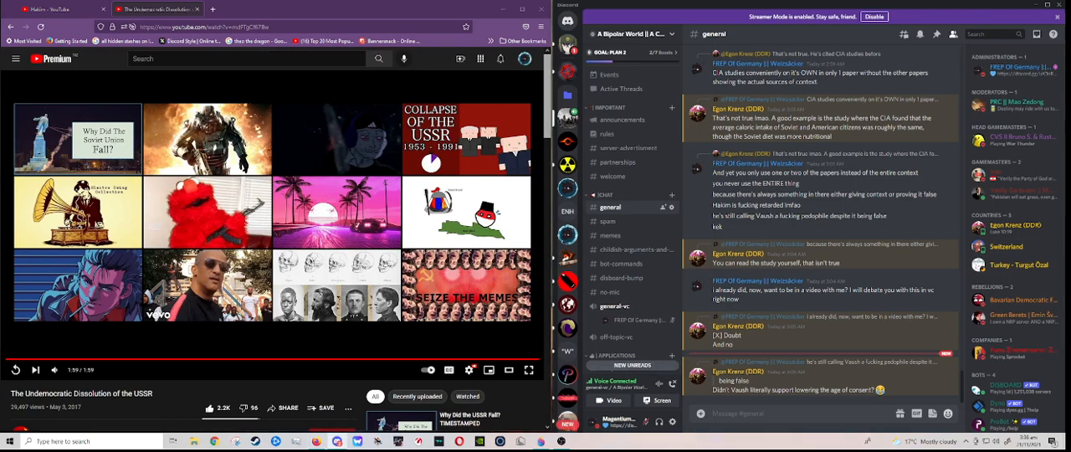
# Step: Type the narrator's tag 'Mag#3650' into the #general message box
pyautogui.write('MagentiumPRIME')
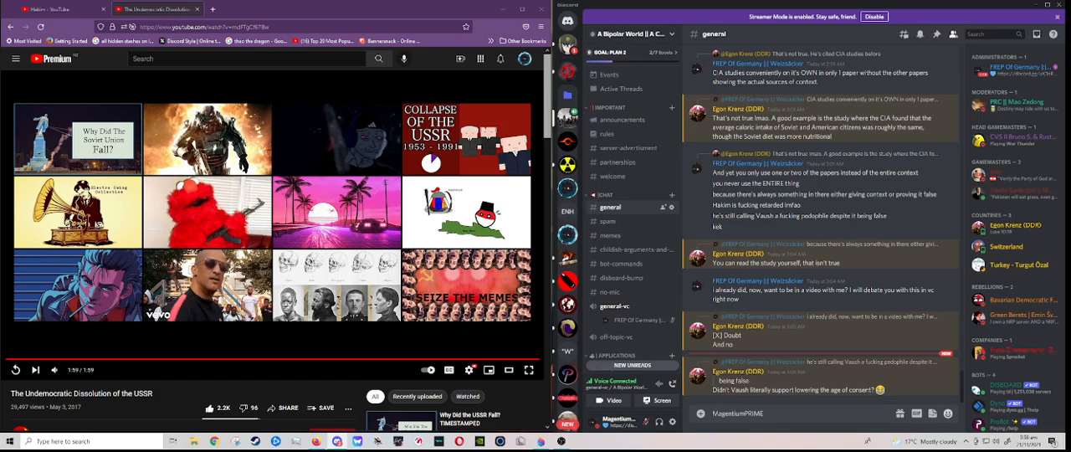
pyautogui.write('#3650')
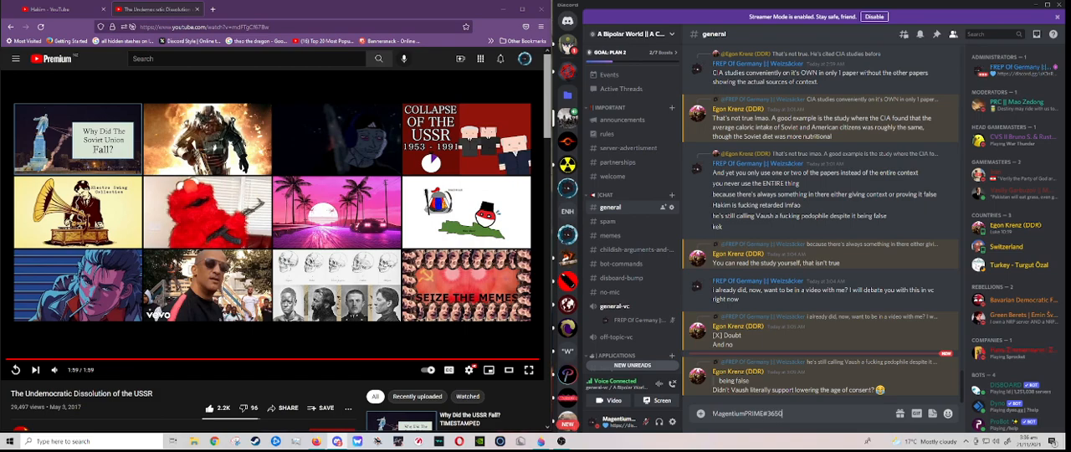